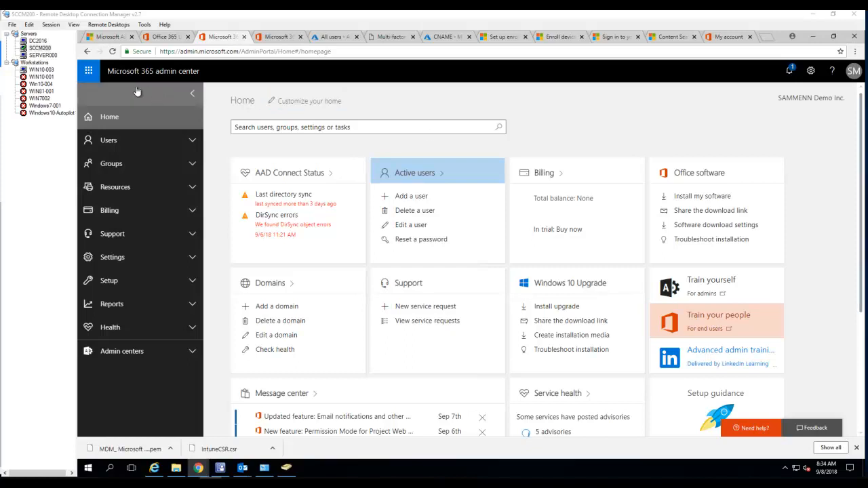
pyautogui.moveTo(88, 70)
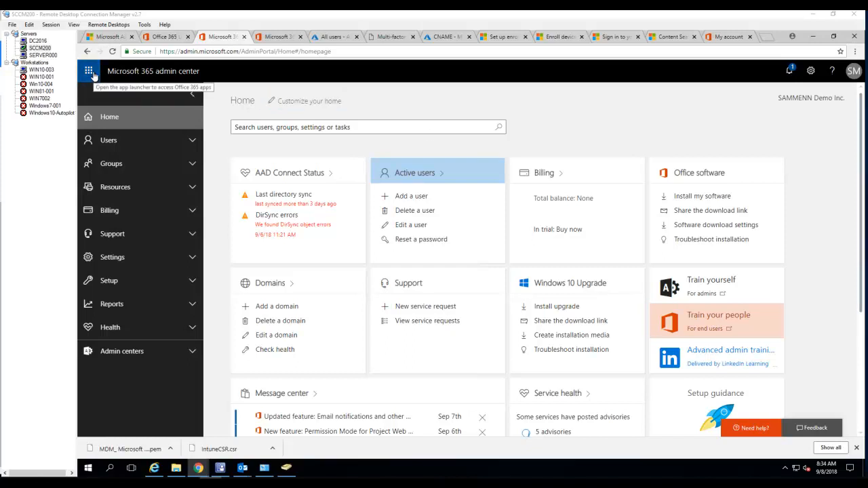
pyautogui.moveTo(192, 342)
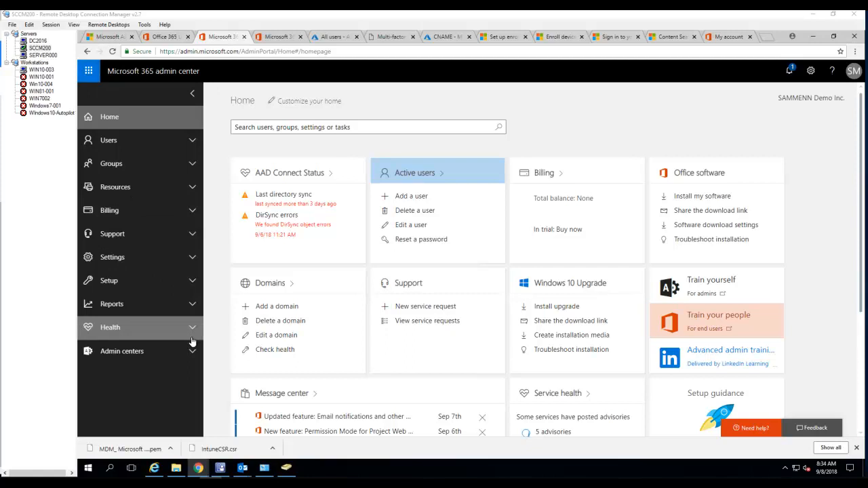
# Expand the Admin centers group in the left navigation.
pyautogui.click(122, 350)
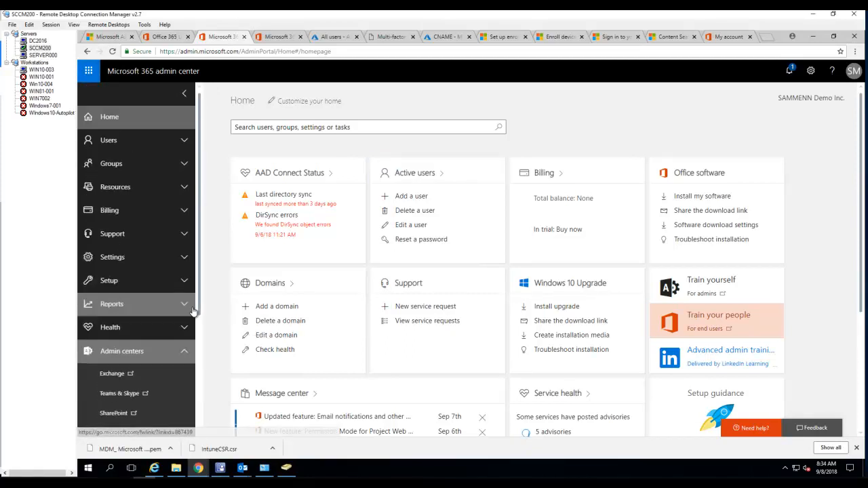
pyautogui.moveTo(185, 259)
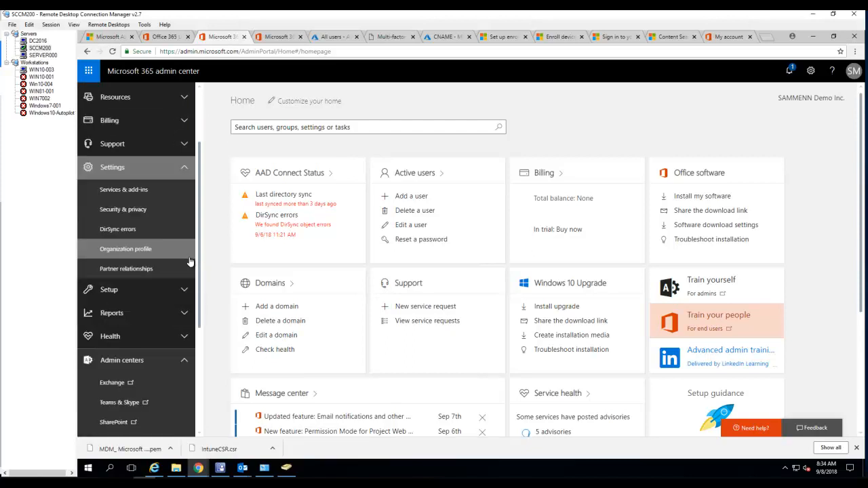
# Expand Settings and go to the Security & privacy page.
pyautogui.click(108, 291)
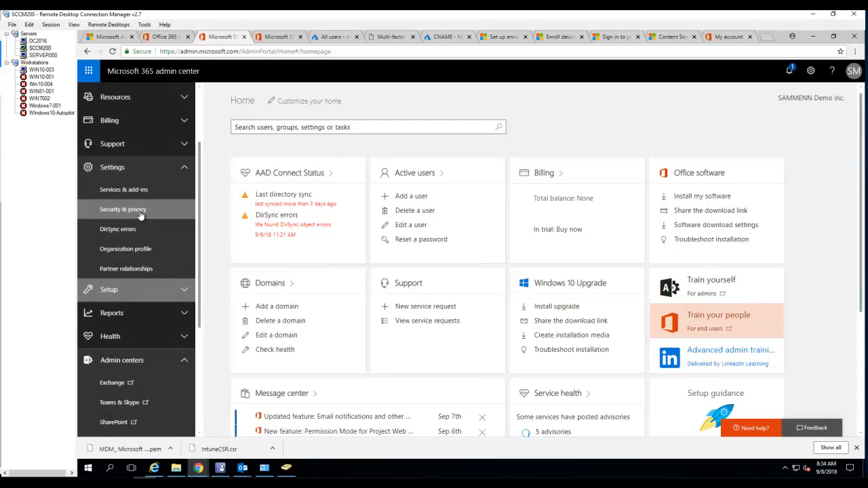
pyautogui.moveTo(123, 209)
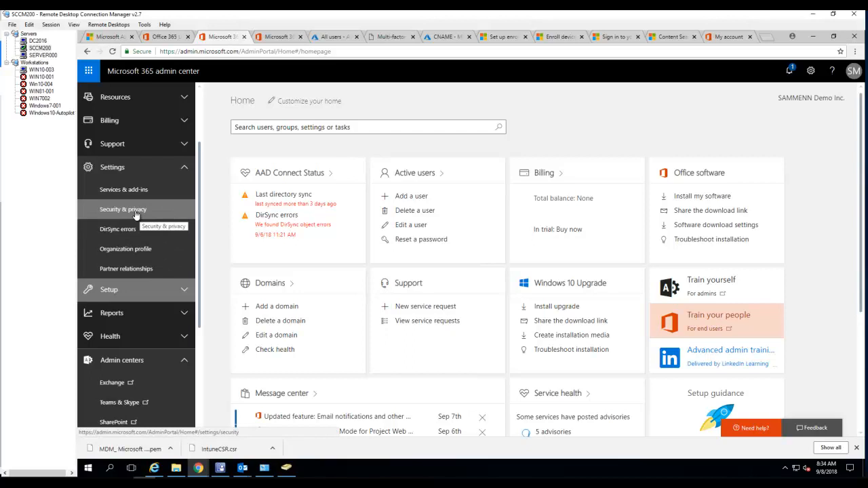
pyautogui.click(122, 209)
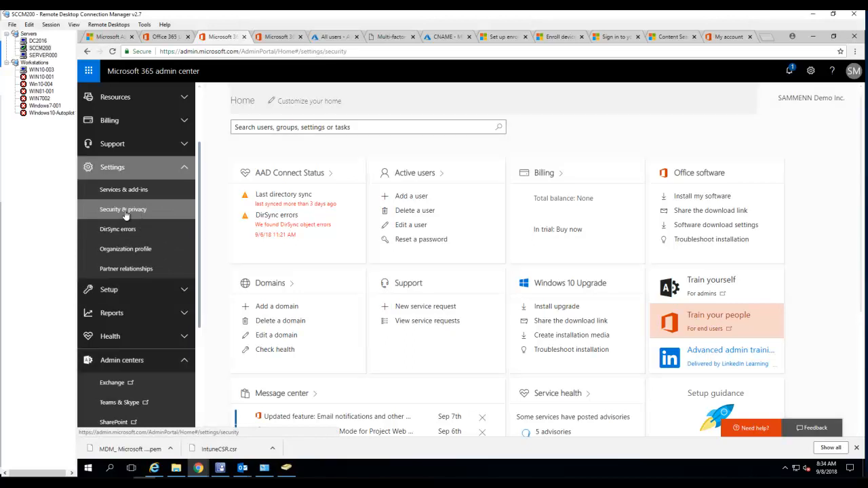
pyautogui.click(122, 209)
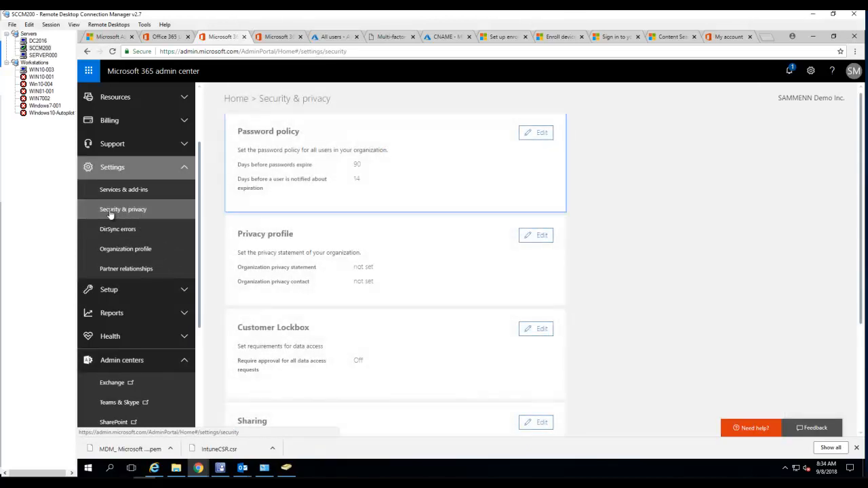
pyautogui.moveTo(656, 187)
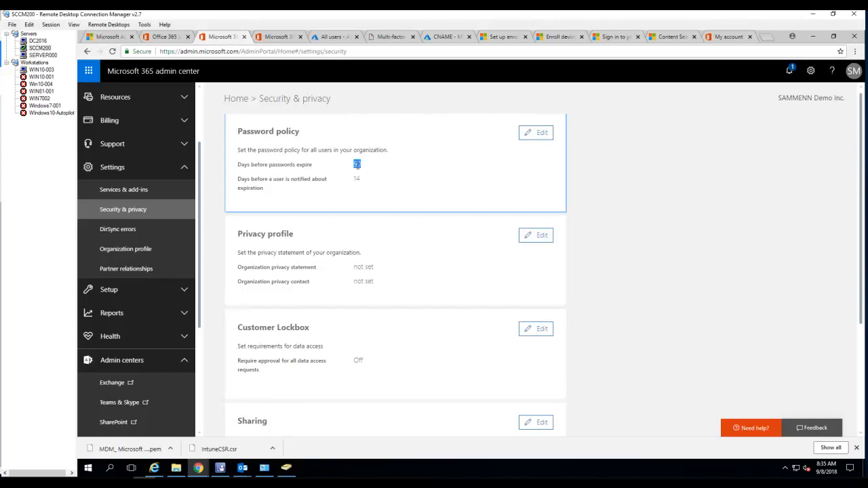
pyautogui.click(357, 179)
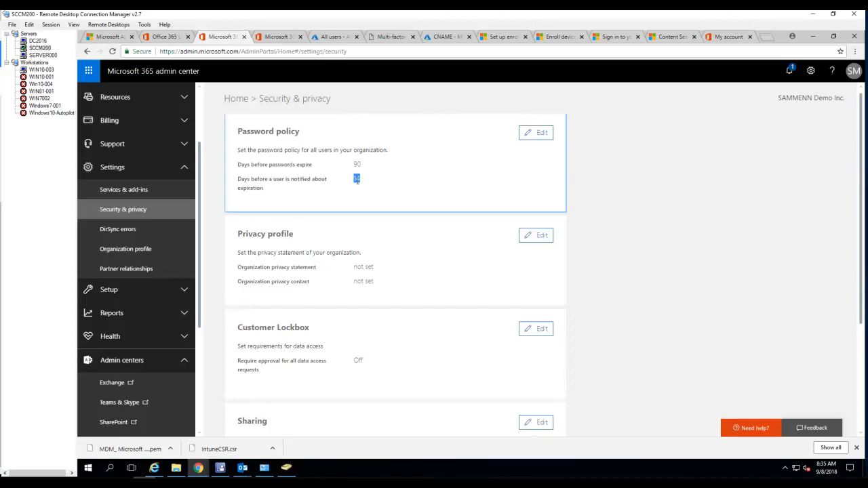
pyautogui.moveTo(334, 190)
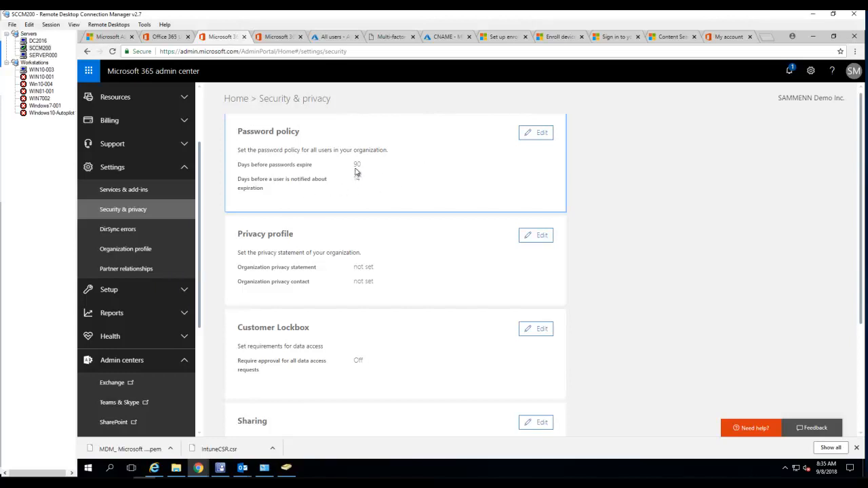
pyautogui.click(536, 133)
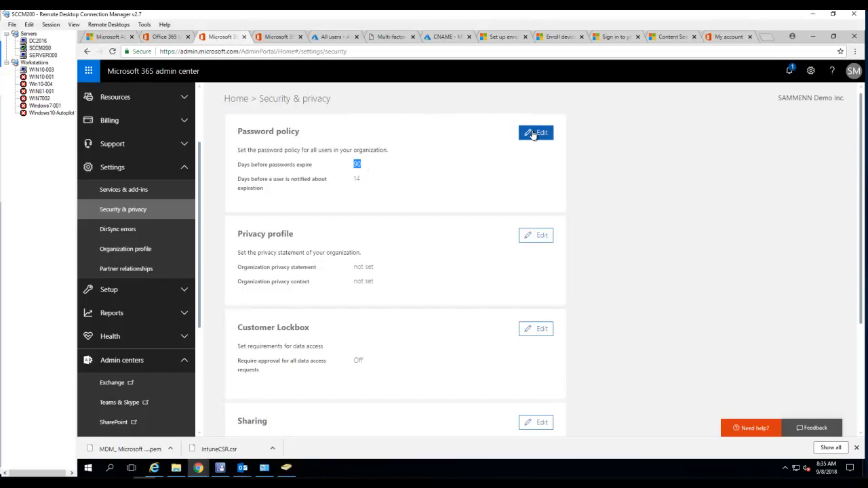
# Edit the password policy to 120-day expiry with 21-day notification and save.
pyautogui.click(536, 133)
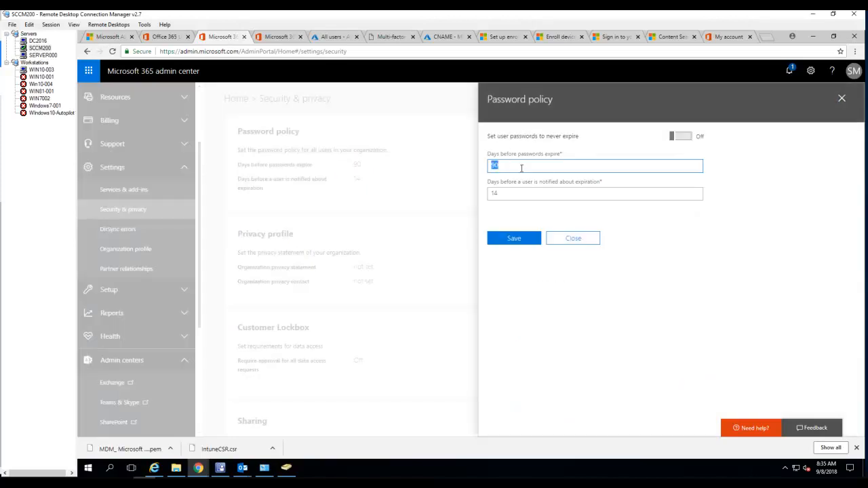
pyautogui.write('120')
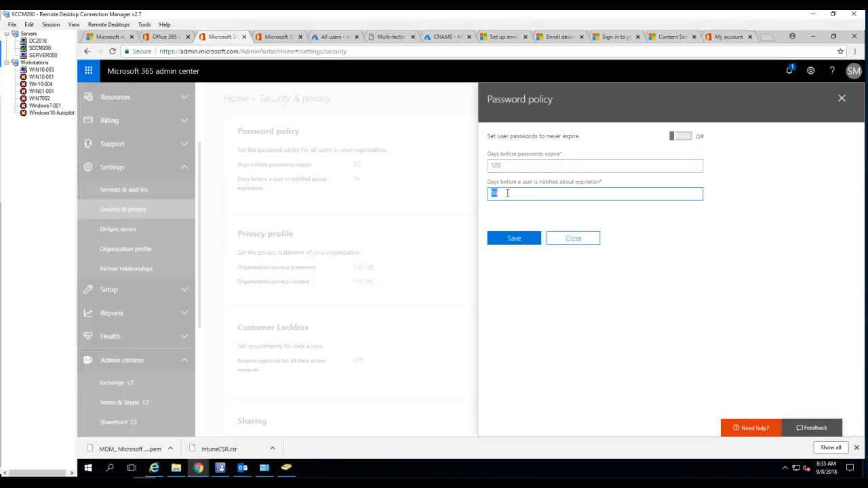
pyautogui.write('21')
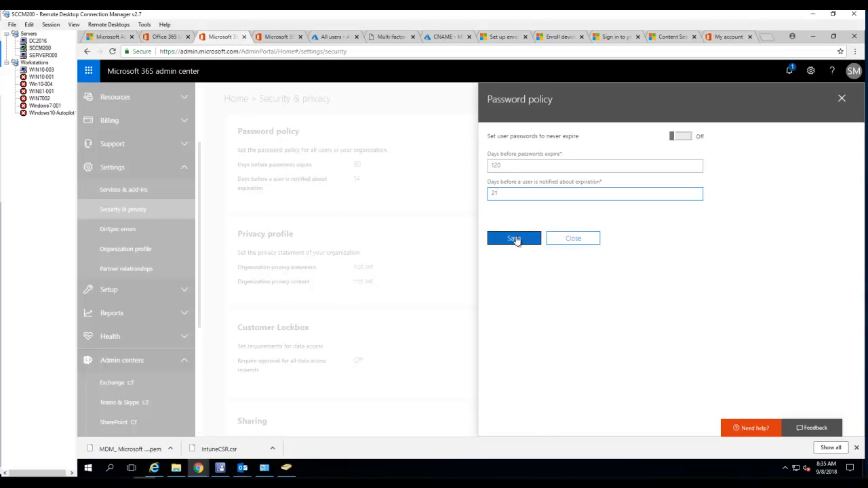
pyautogui.click(513, 239)
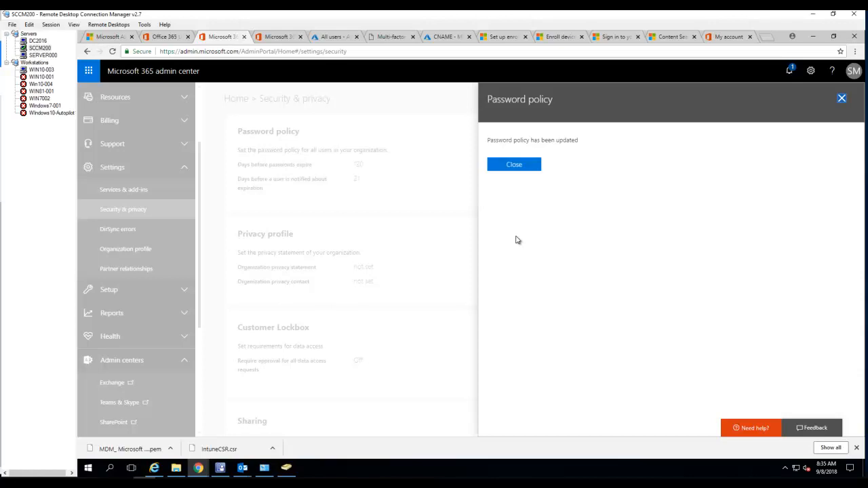
pyautogui.click(514, 164)
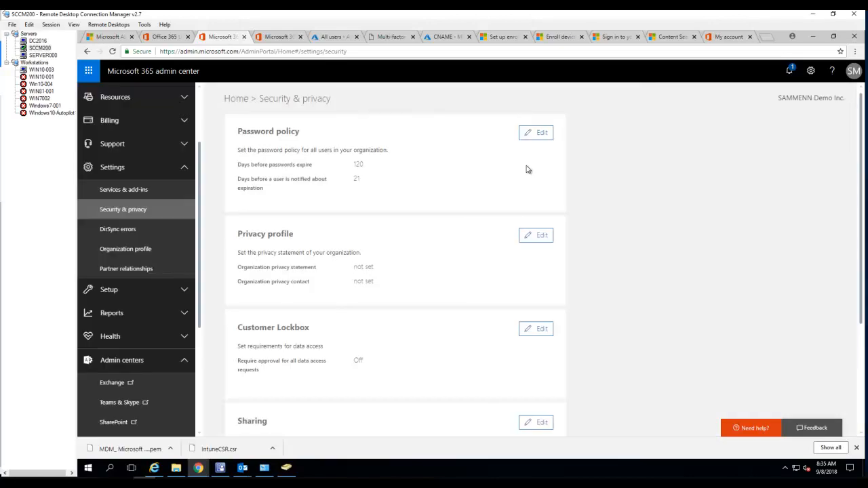
pyautogui.moveTo(350, 185)
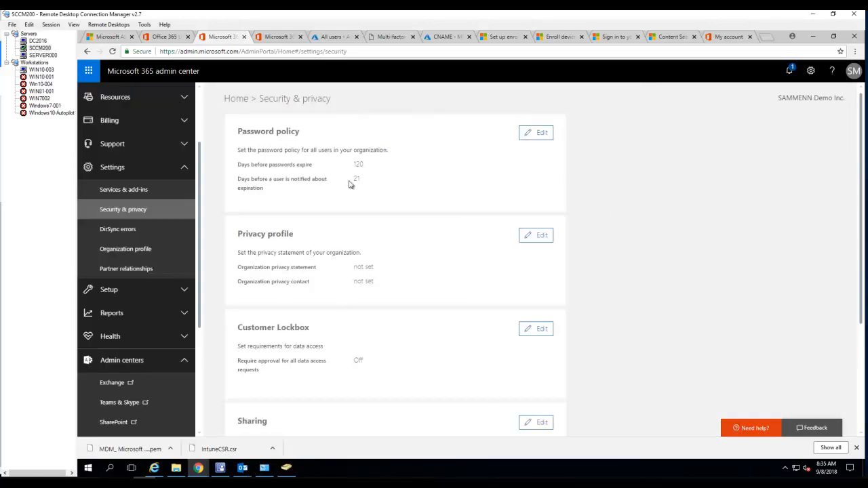
pyautogui.moveTo(752, 285)
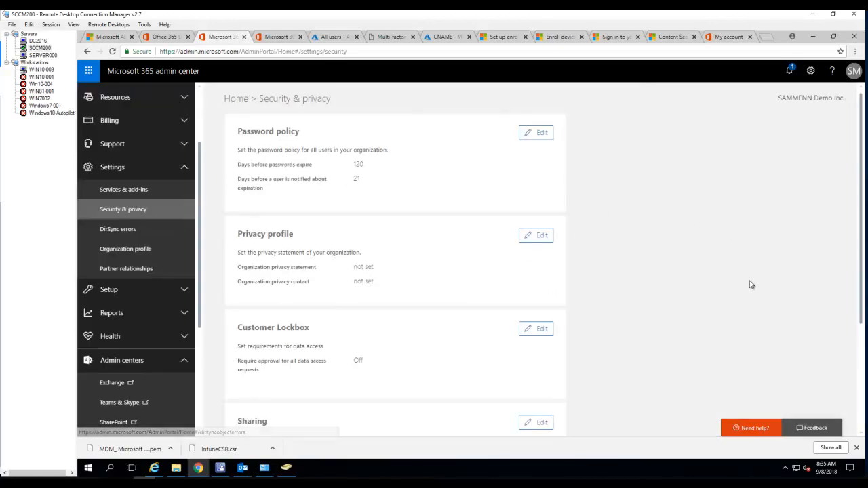
pyautogui.moveTo(724, 270)
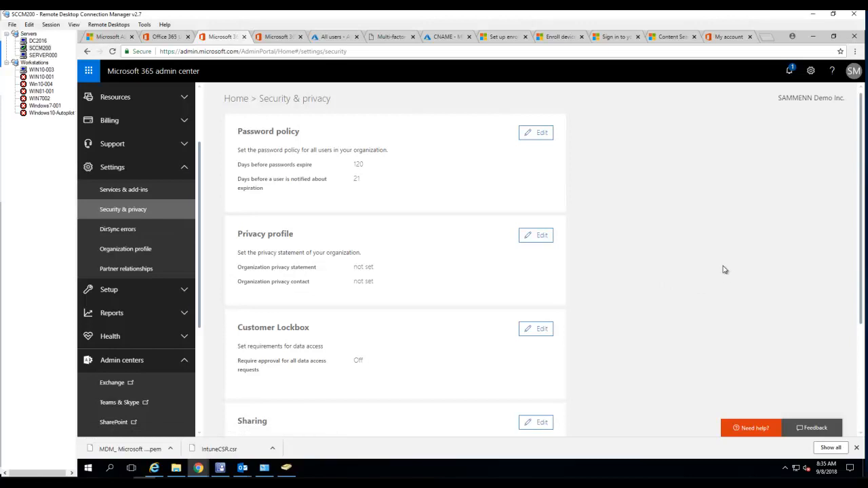
pyautogui.moveTo(785, 291)
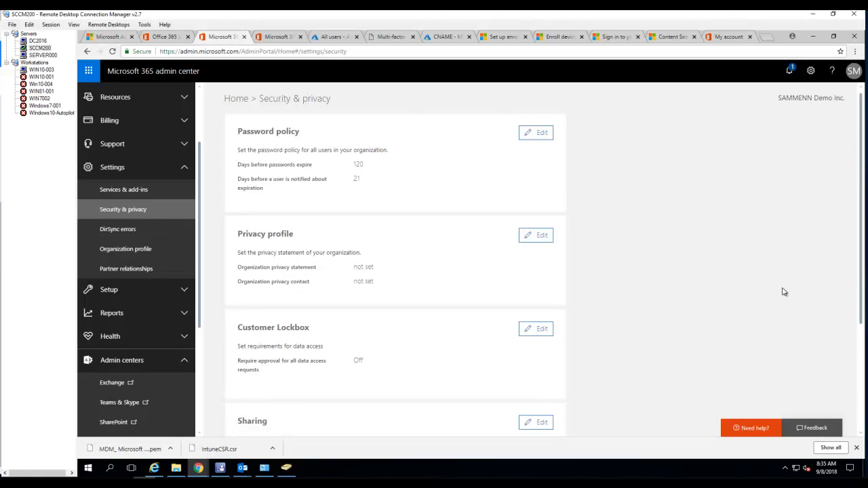